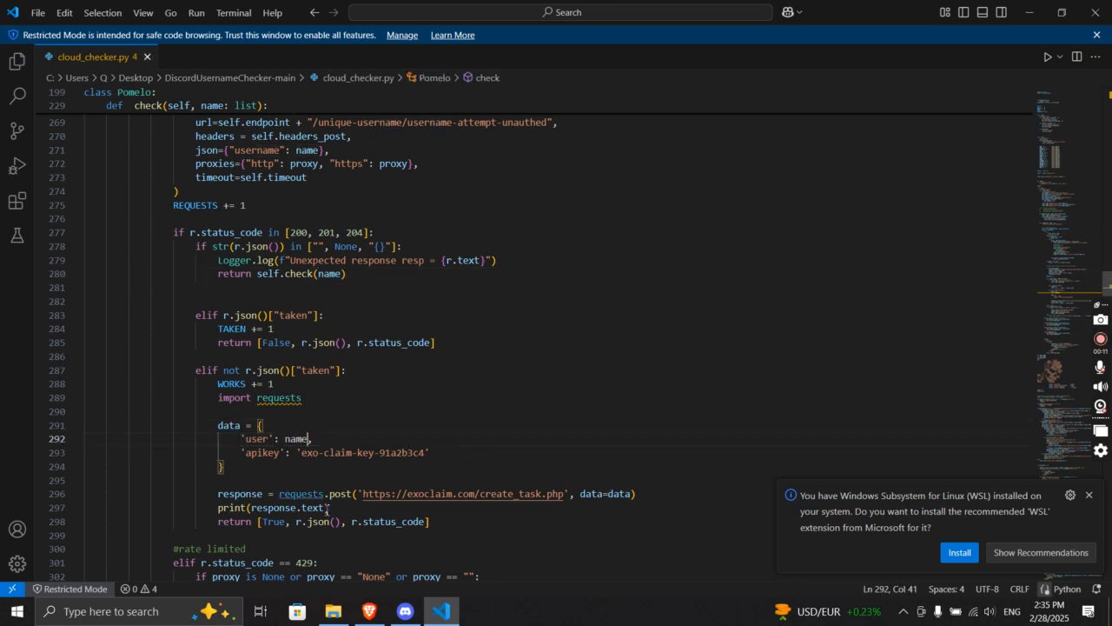
Open the data folder of DiscordUsernameChecker-main in File Explorer
left_click(333, 611)
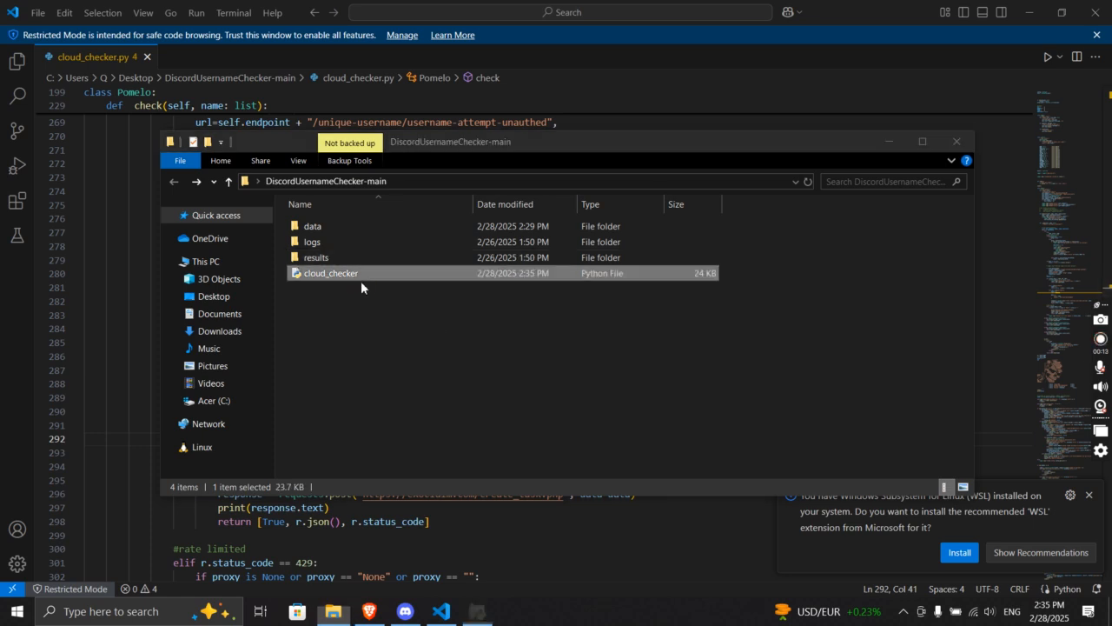
double_click(330, 273)
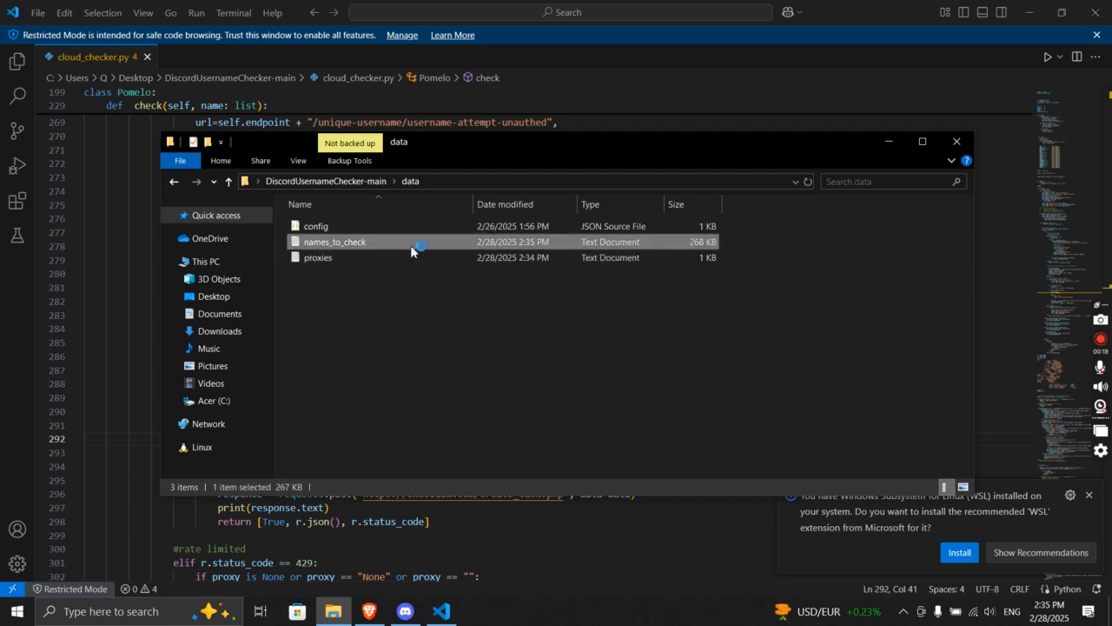
Open names_to_check.txt in Notepad to view the candidate usernames
double_click(335, 242)
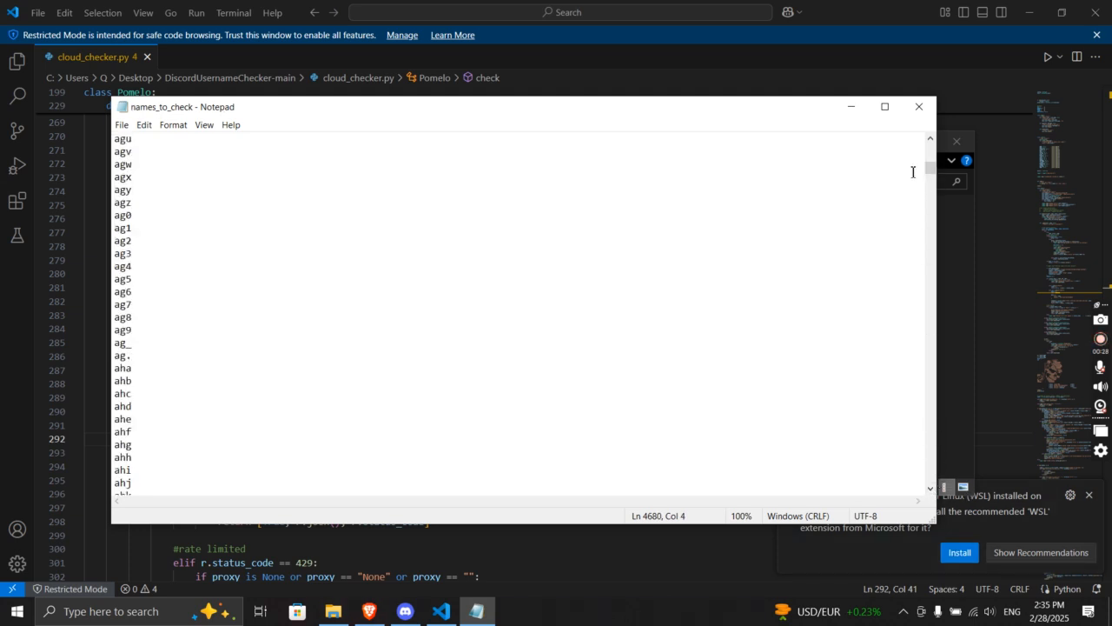
Add 'egljkaeguoy8033' to the name list and run the checker with 150 threads
type("egljkaeguoy8033")
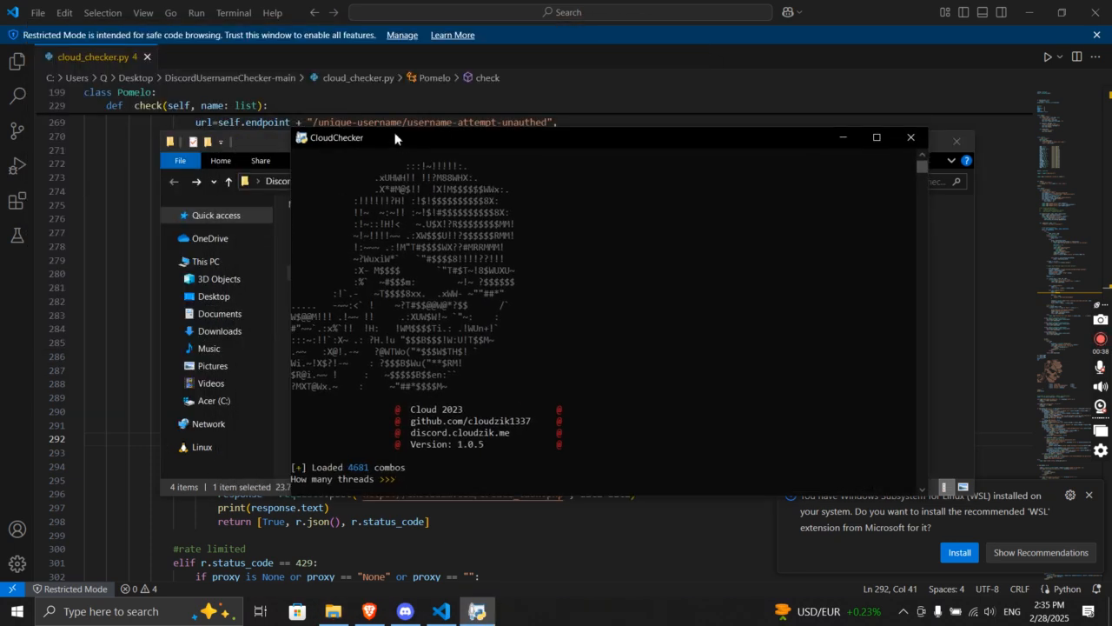
type("150")
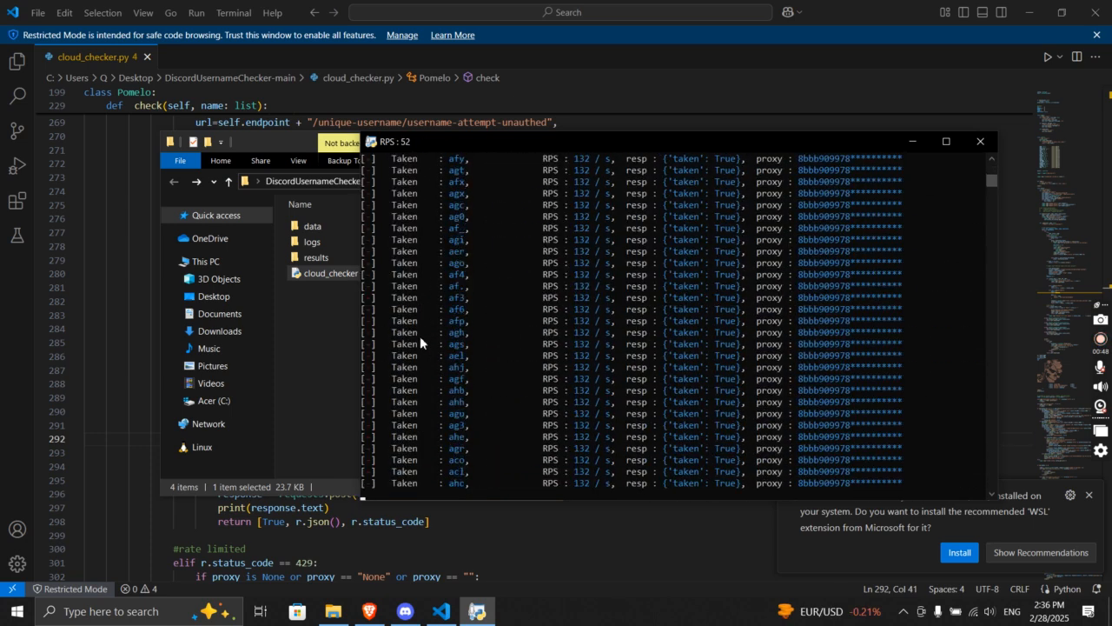
Open hits.txt from the results folder in Notepad to read the found username
double_click(315, 256)
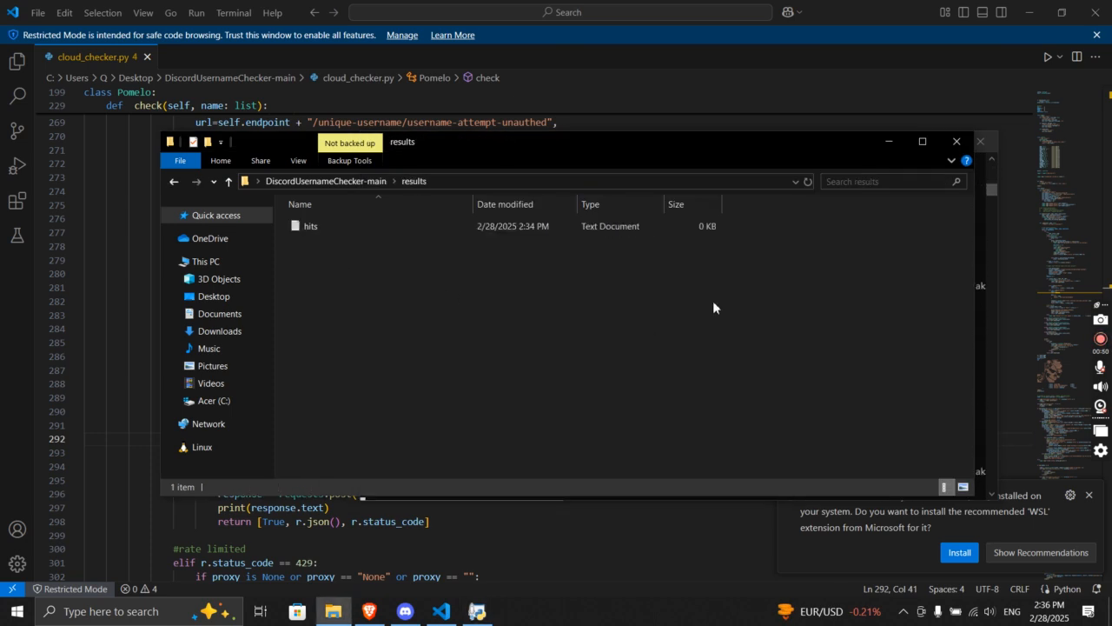
mouse_move(973, 287)
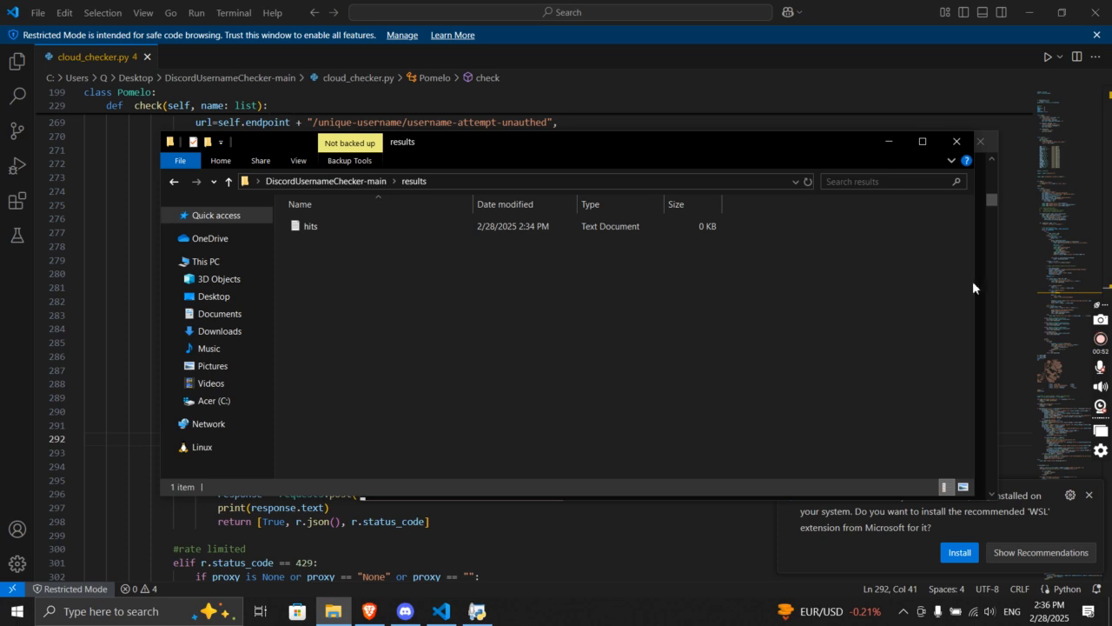
left_click(310, 226)
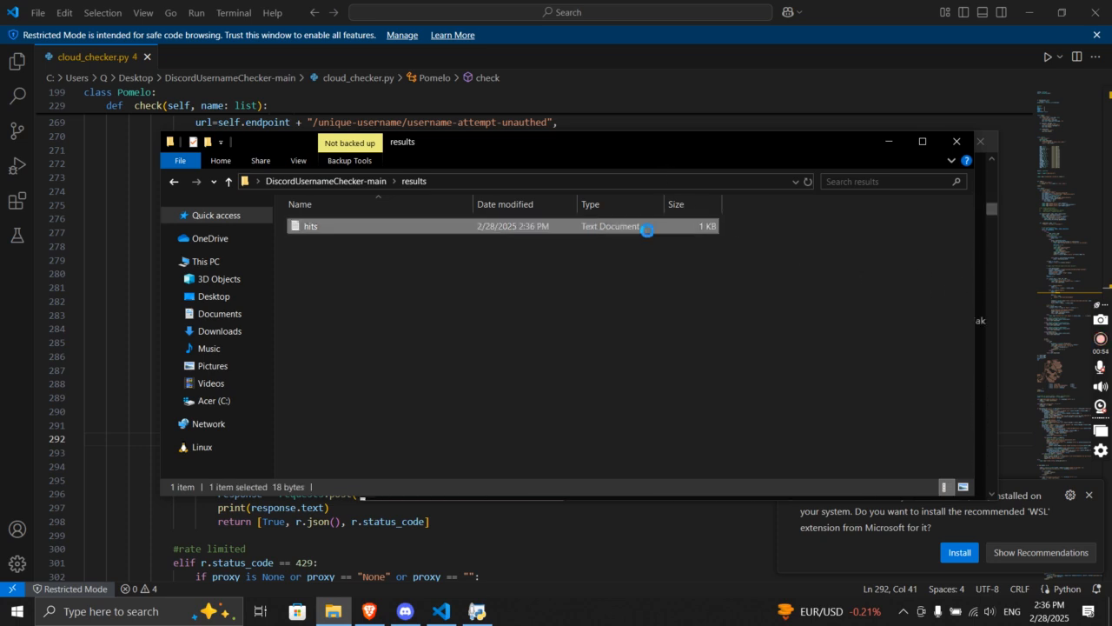
double_click(311, 226)
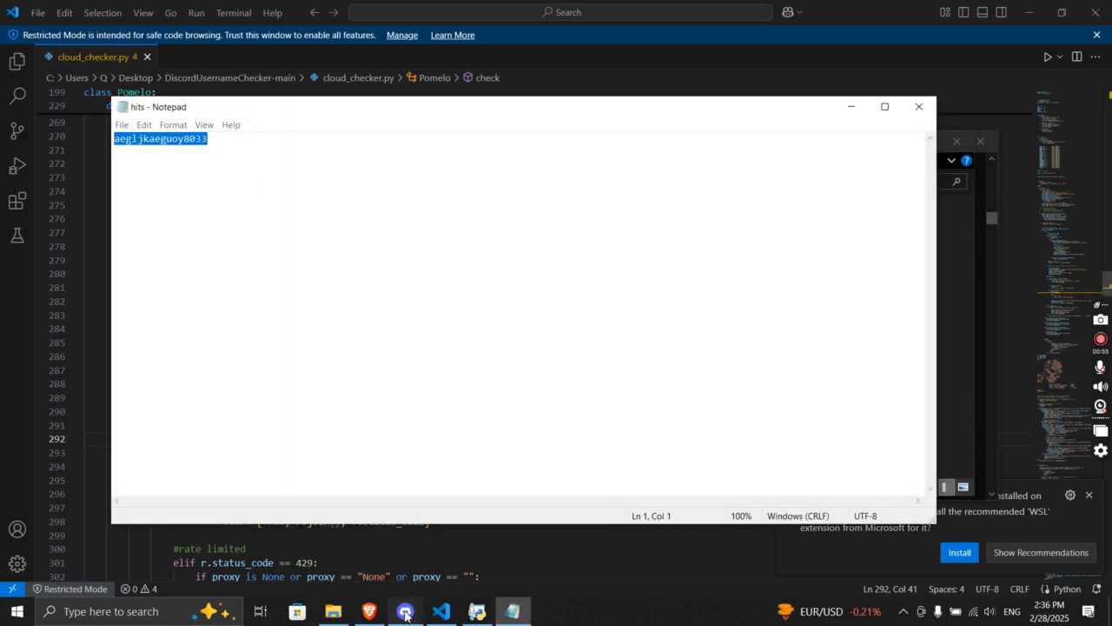
Send the found username a Discord friend request and open its profile
left_click(405, 610)
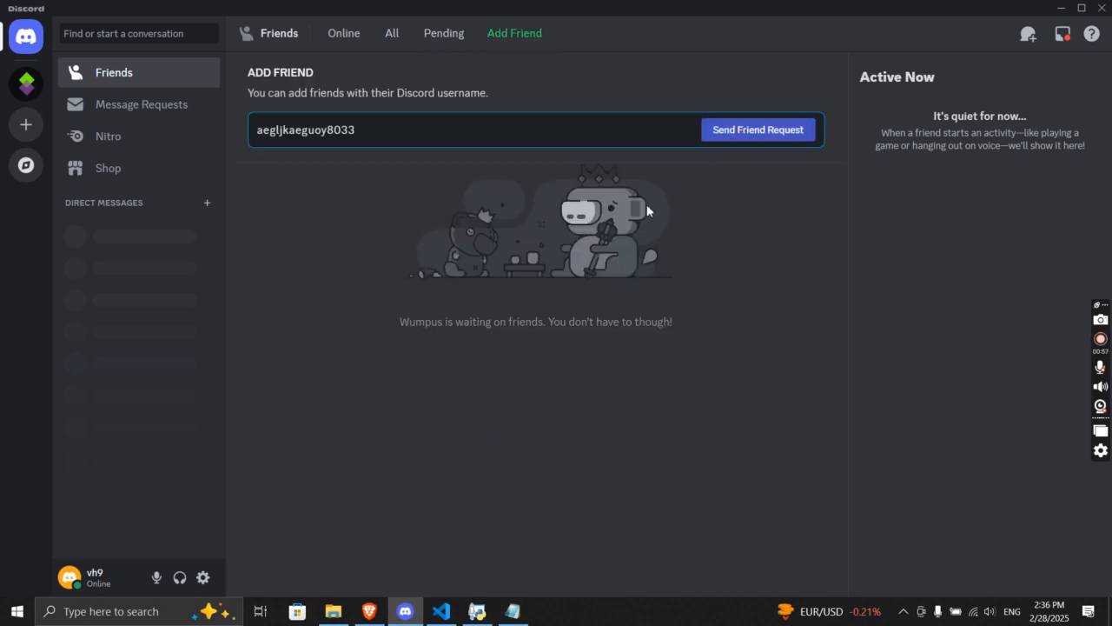
left_click(758, 129)
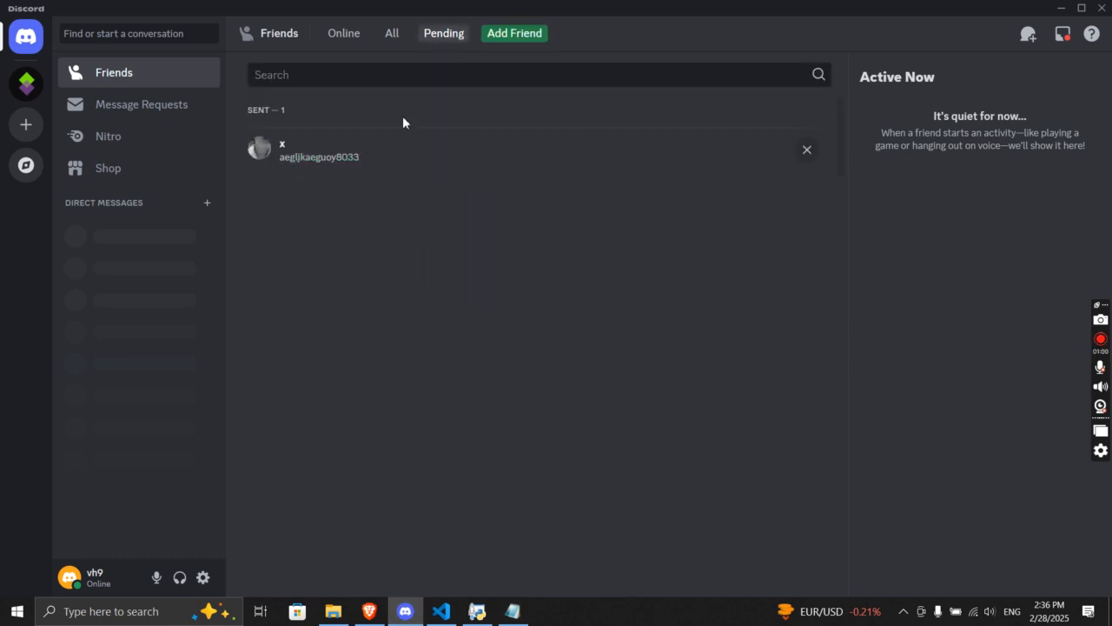
left_click(259, 148)
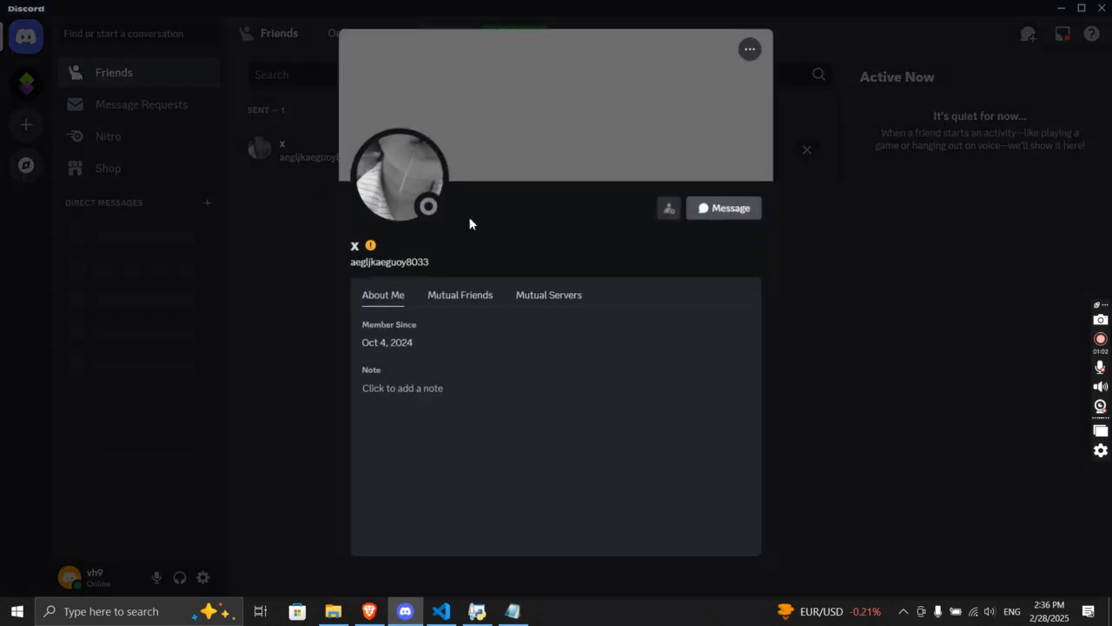
mouse_move(1076, 396)
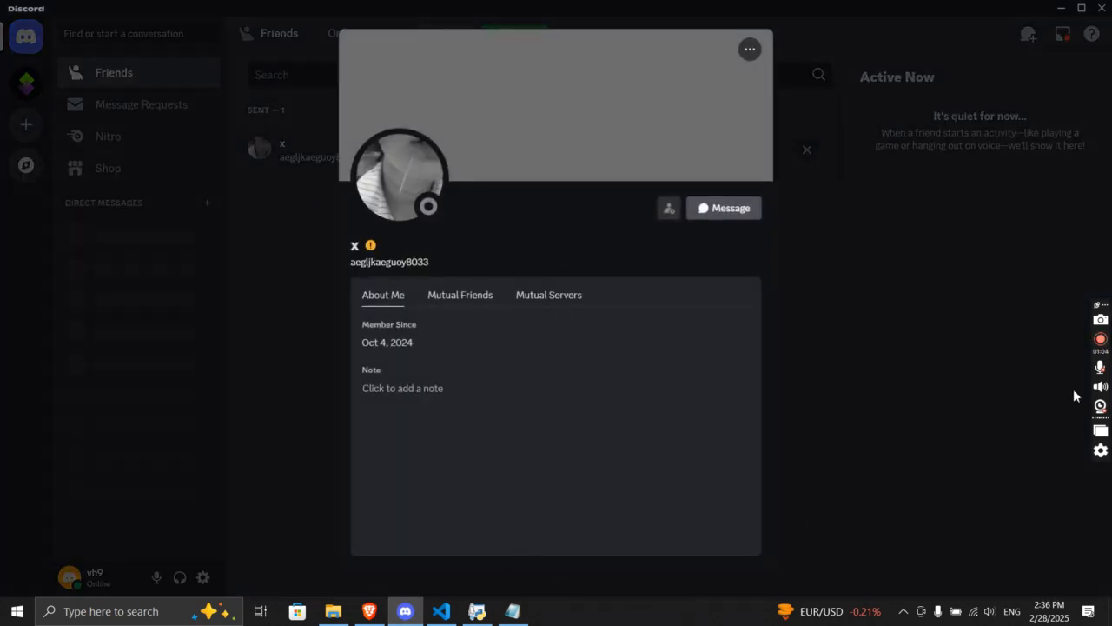